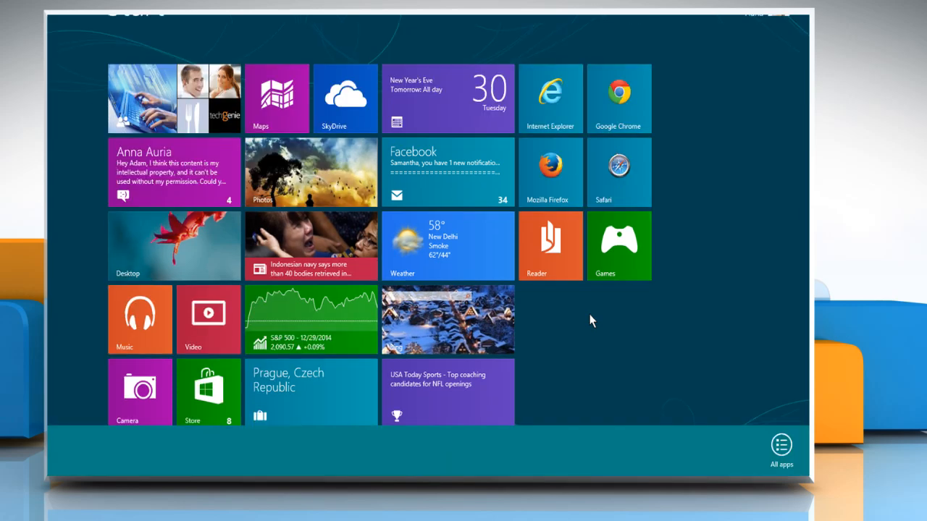
Show all installed apps and scroll until File Explorer appears under Windows System.
{"action": "left_click", "coordinate": [782, 444]}
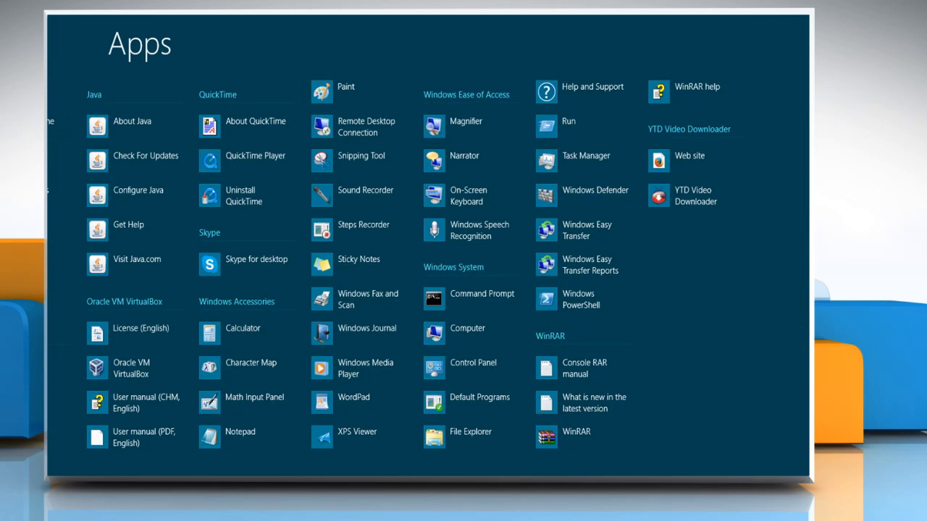
{"action": "scroll", "scroll_direction": "down", "scroll_amount": 3}
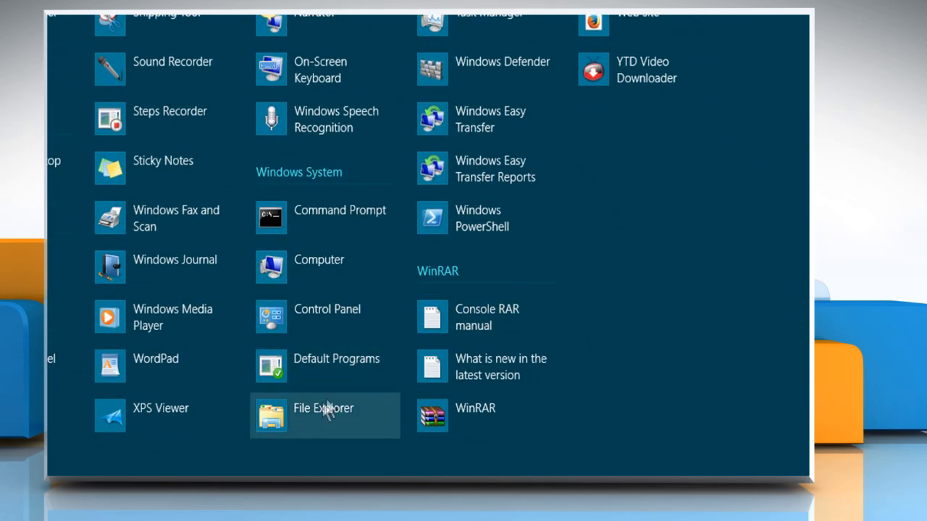
Launch File Explorer from the Apps list, landing on the Libraries folder.
{"action": "left_click", "coordinate": [323, 408]}
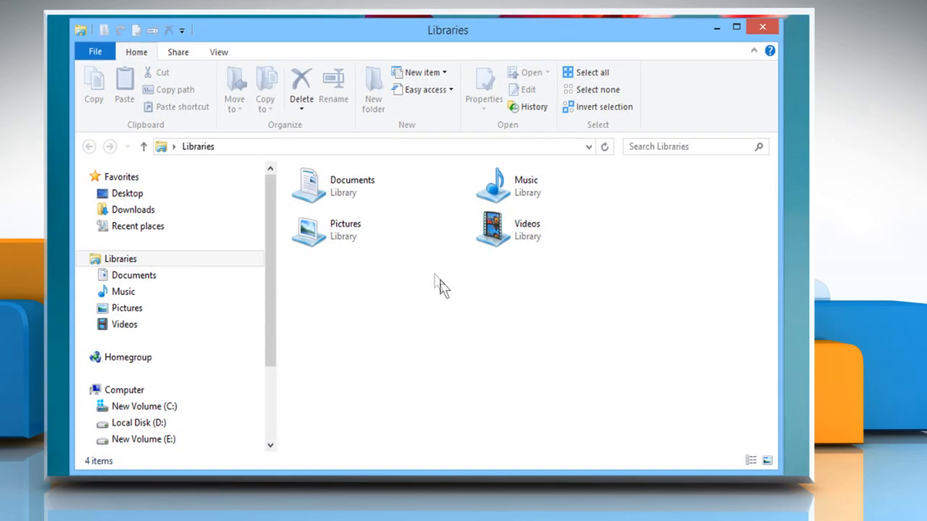
{"action": "mouse_move", "coordinate": [437, 283]}
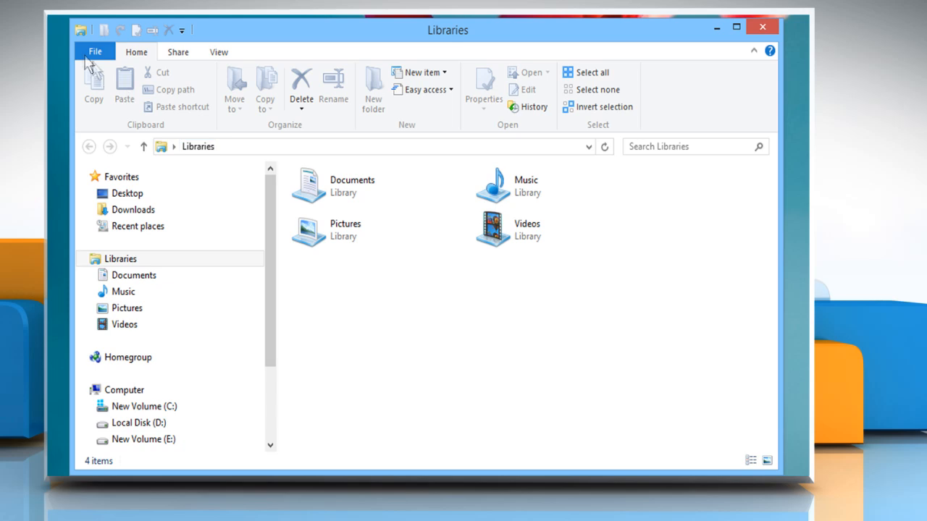
Bring up the File menu's Delete history options to clear the Recent places list.
{"action": "left_click", "coordinate": [94, 52]}
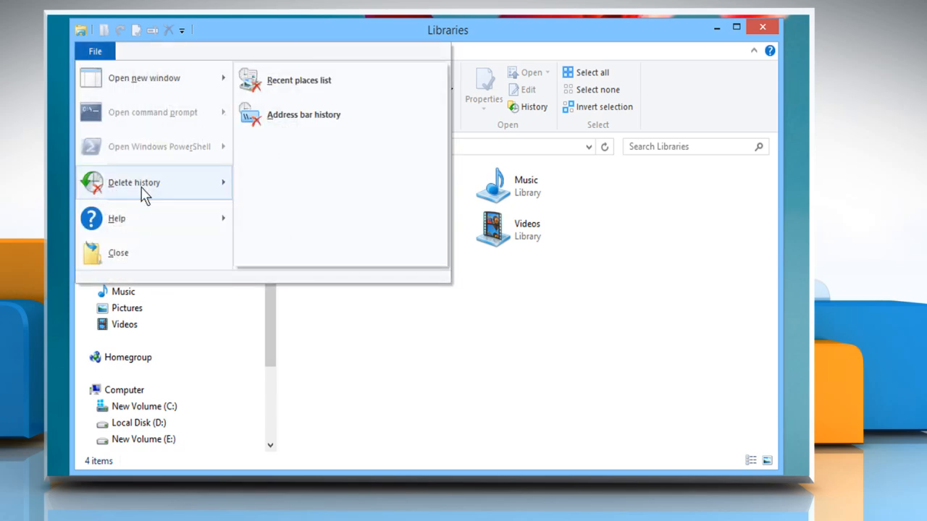
{"action": "mouse_move", "coordinate": [304, 114]}
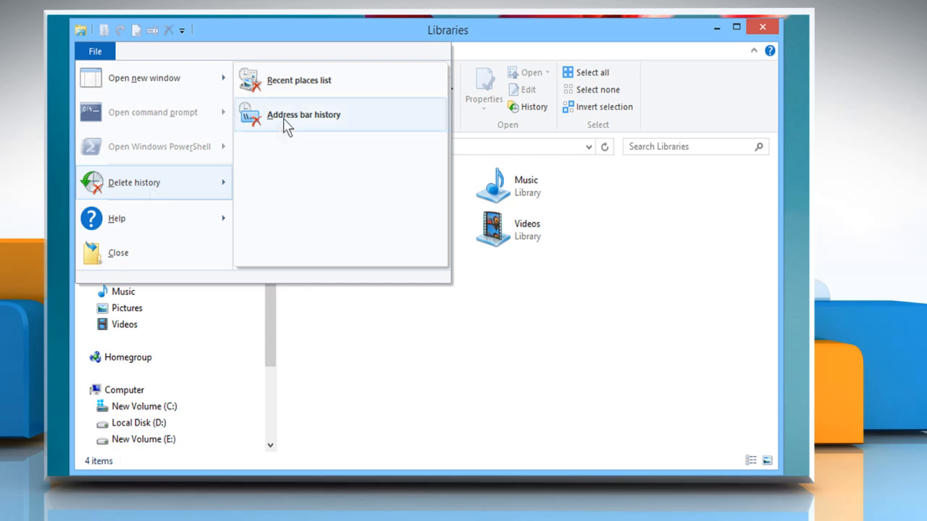
{"action": "mouse_move", "coordinate": [319, 87]}
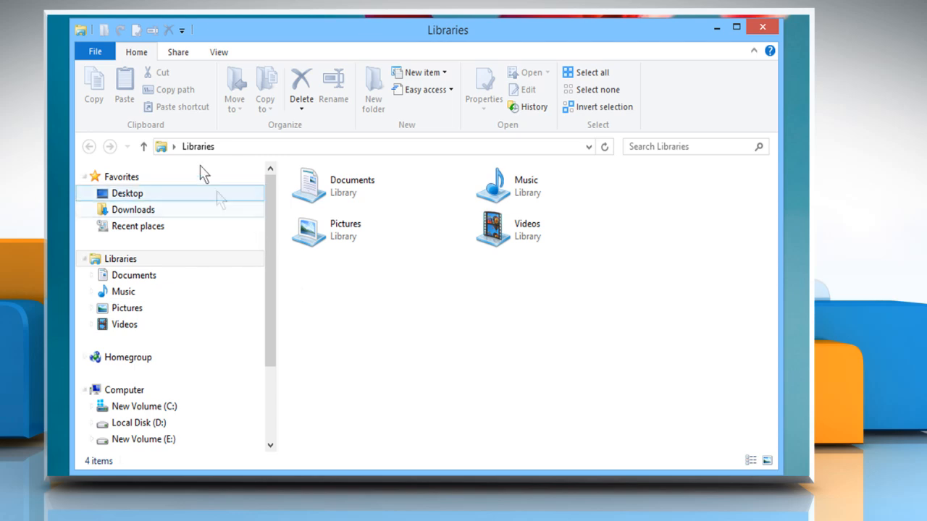
Return to the File menu's Delete history options to clear Address bar history.
{"action": "left_click", "coordinate": [95, 52]}
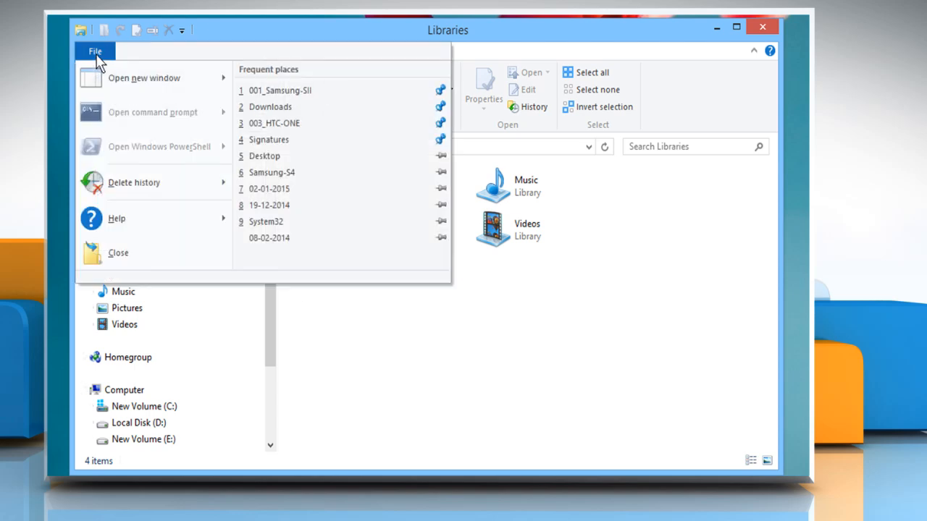
{"action": "mouse_move", "coordinate": [145, 182]}
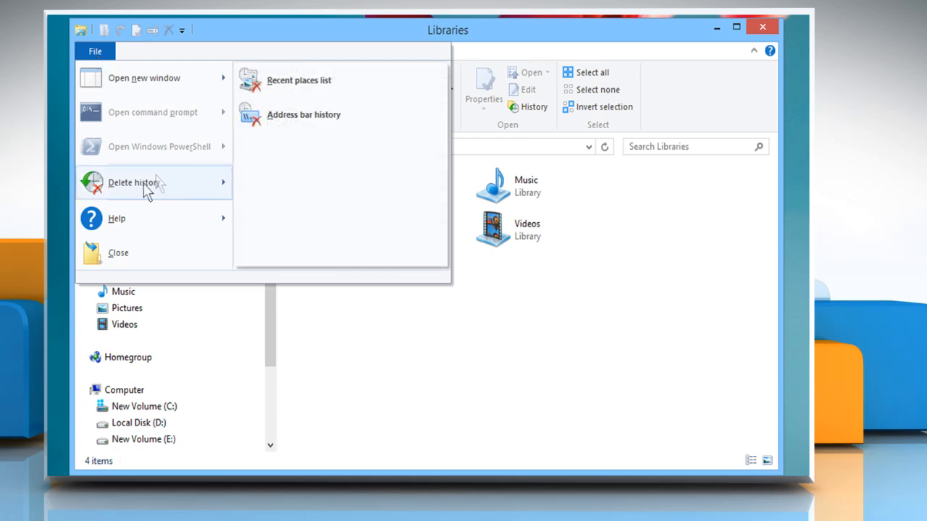
{"action": "mouse_move", "coordinate": [351, 119]}
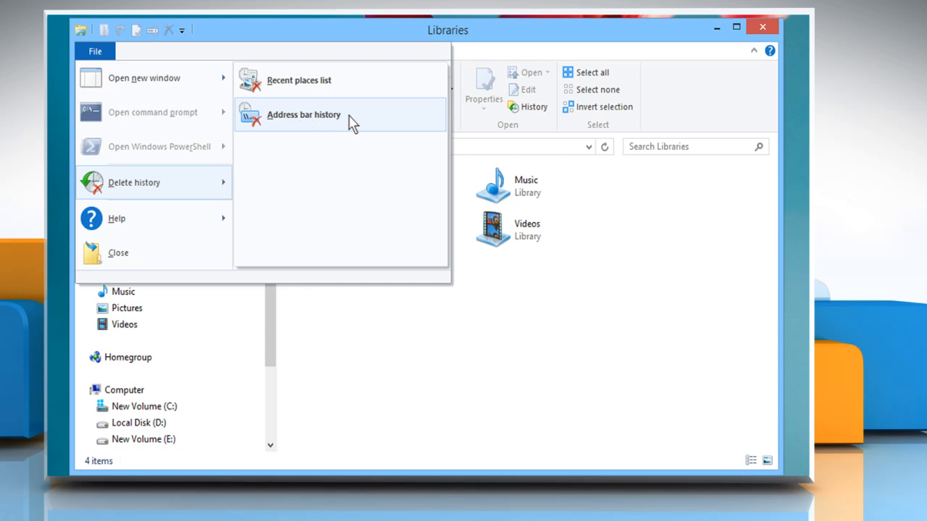
{"action": "mouse_move", "coordinate": [350, 119]}
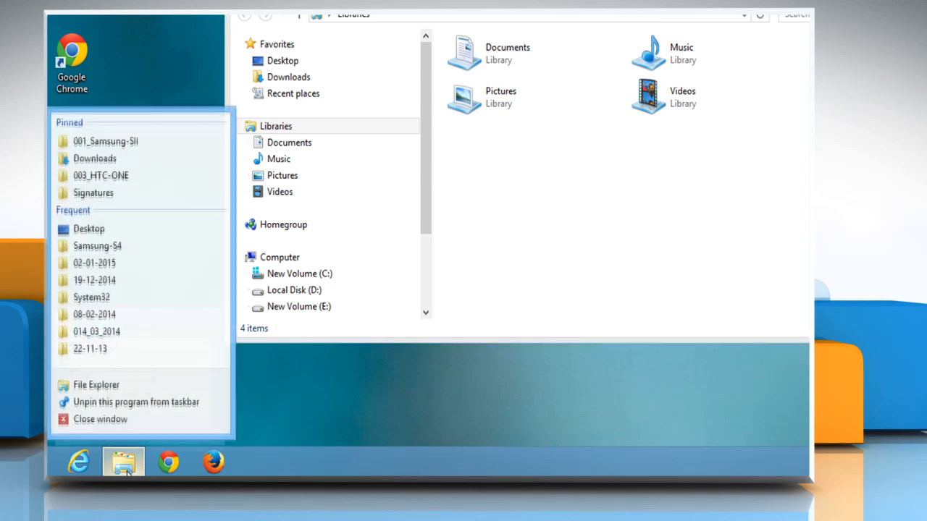
{"action": "left_click", "coordinate": [513, 183]}
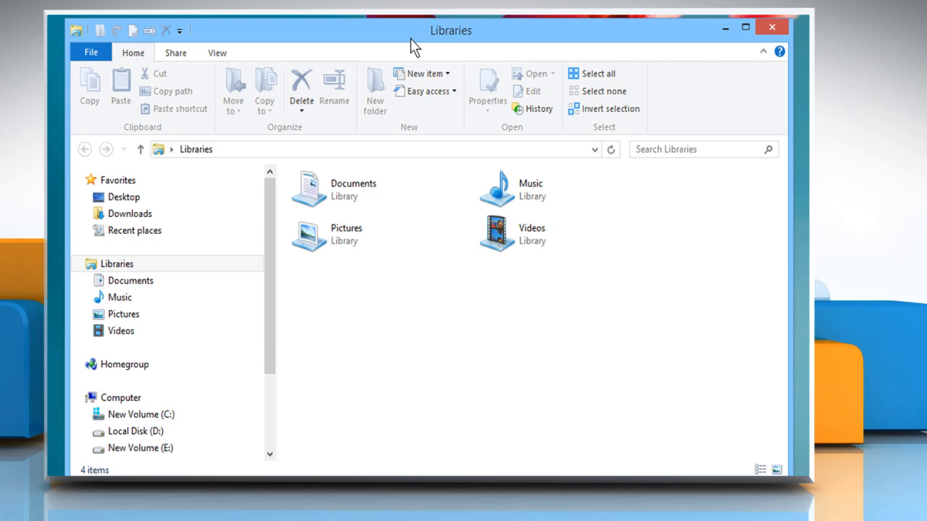
{"action": "mouse_move", "coordinate": [423, 345]}
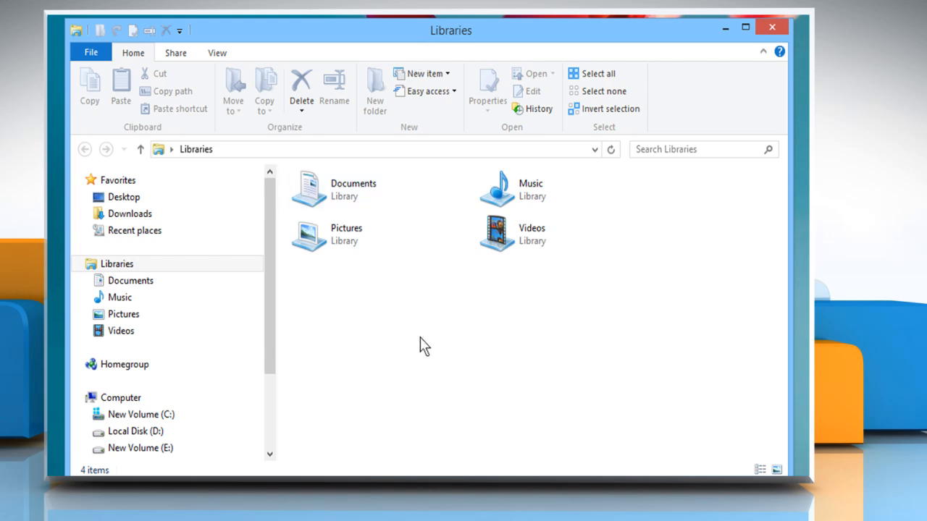